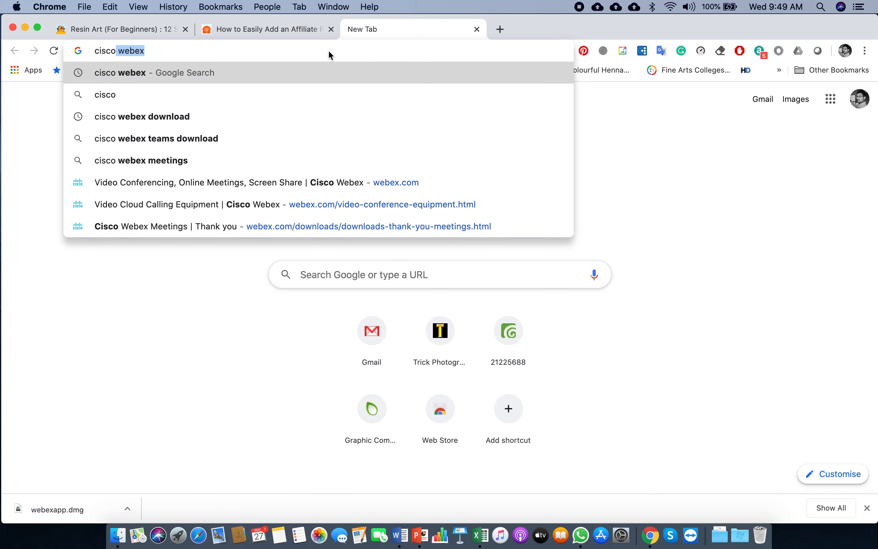
# - Run a Google search for 'cisco webex'
pyautogui.write('x')
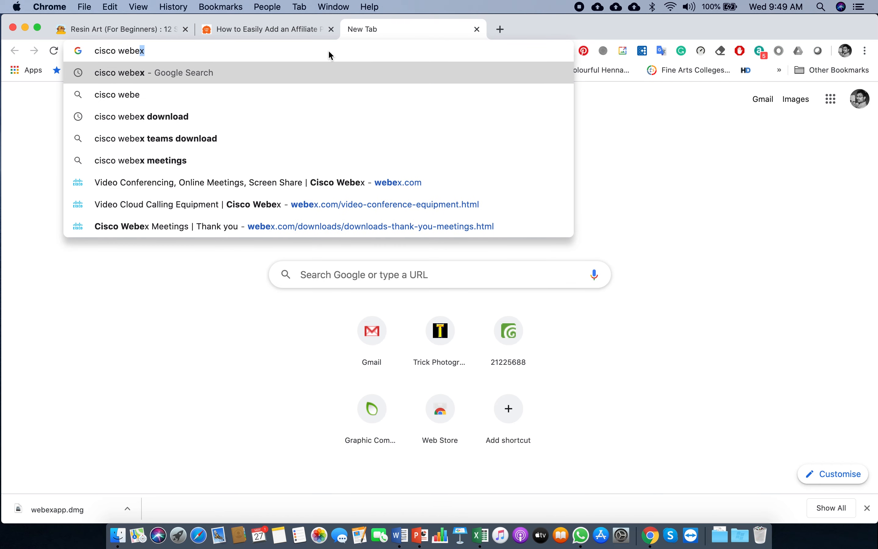
pyautogui.press('Return')
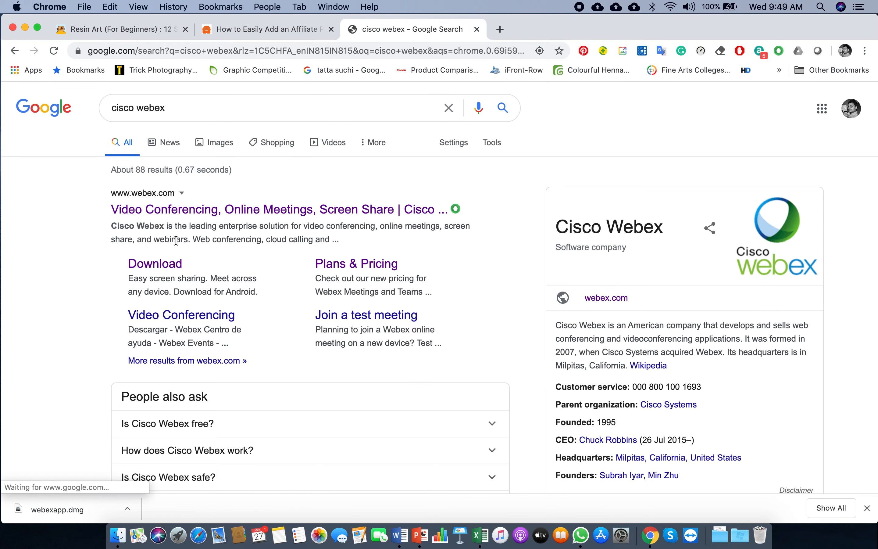
# - From the webex.com Download page, start the Webex Meetings download for macOS
pyautogui.click(154, 263)
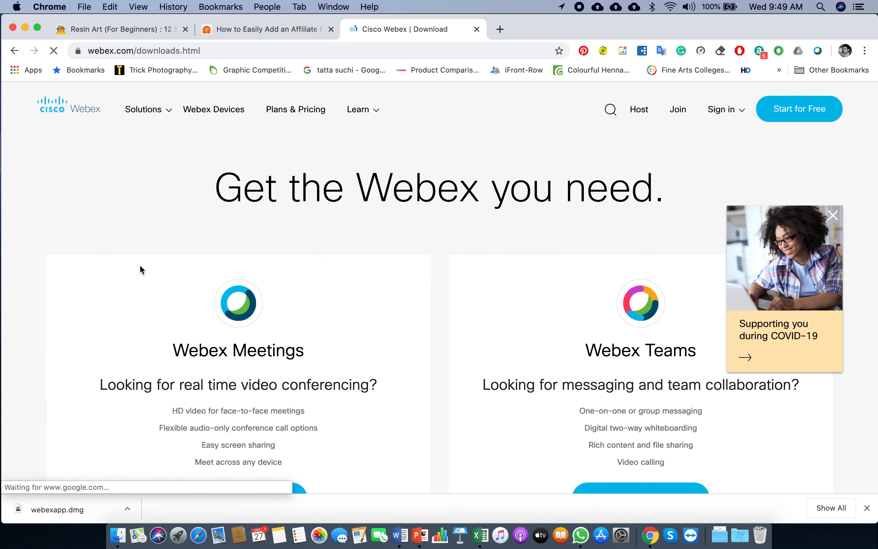
pyautogui.scroll(-3)
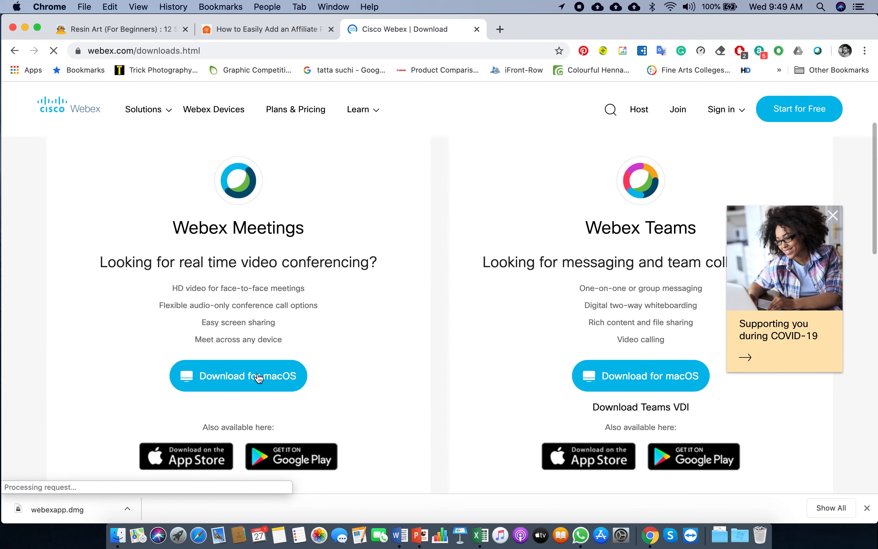
pyautogui.click(237, 376)
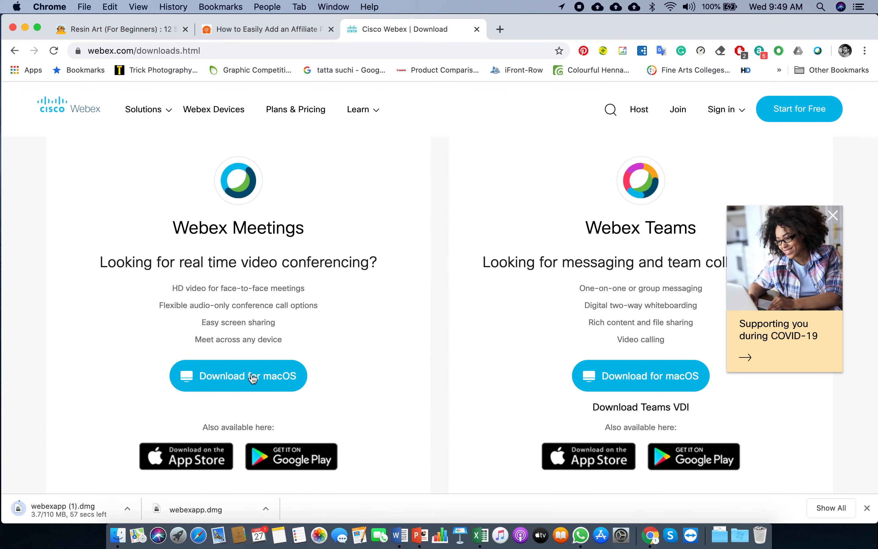
pyautogui.click(237, 376)
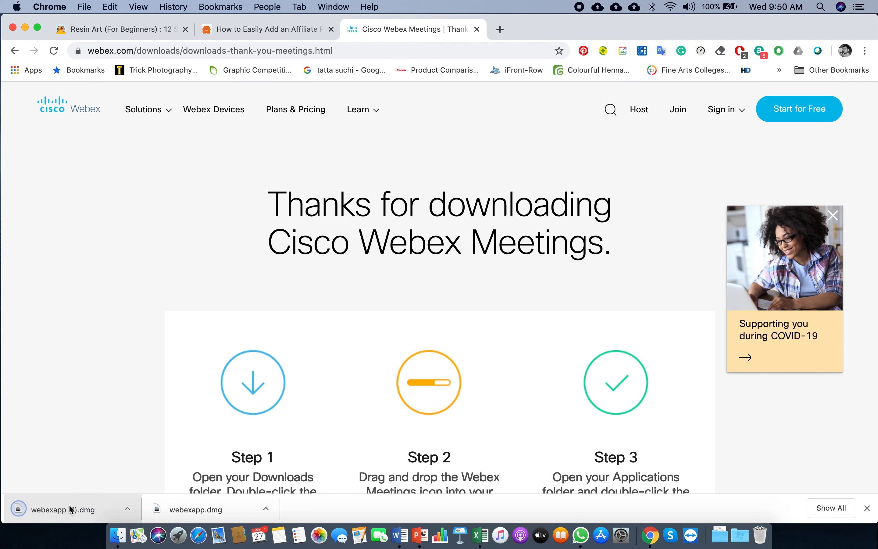
# - Mount the downloaded webexapp (1).dmg and launch Cisco Webex Meetings.pkg from it
pyautogui.click(61, 509)
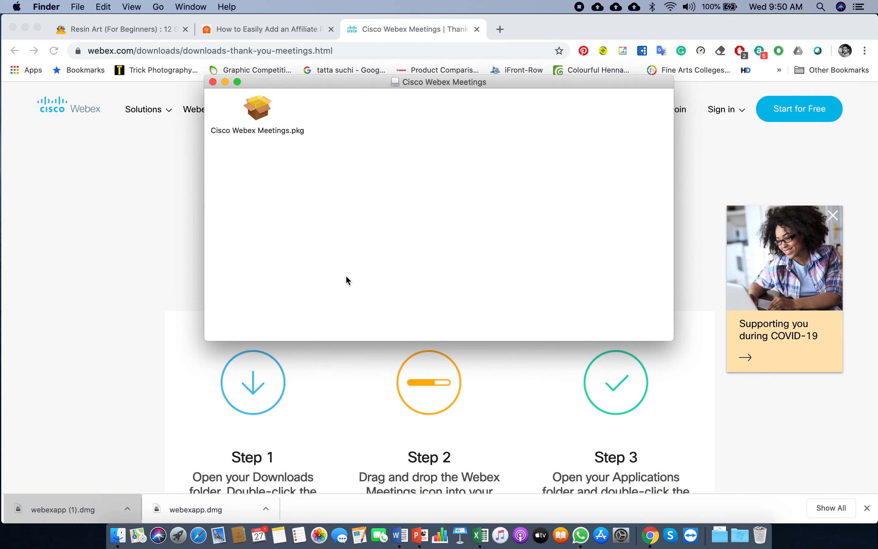
pyautogui.moveTo(278, 119)
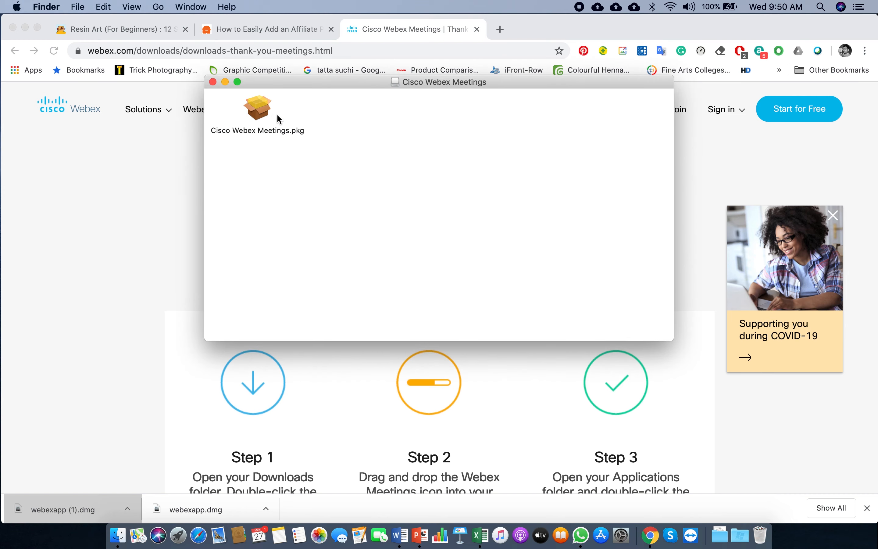
pyautogui.click(258, 106)
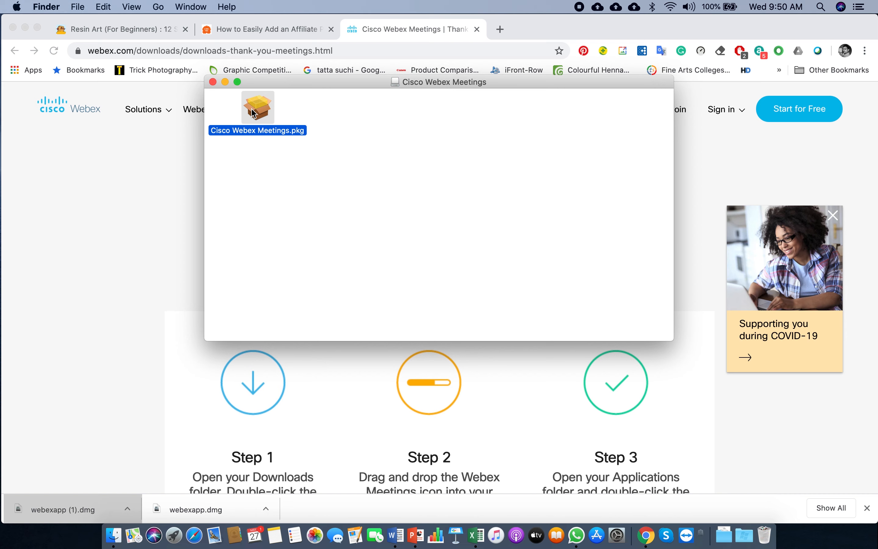
pyautogui.doubleClick(258, 107)
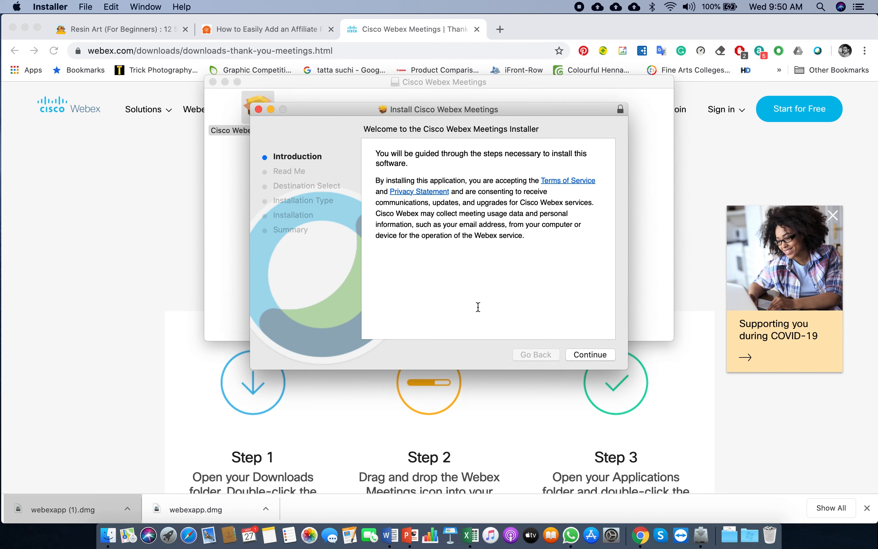
pyautogui.moveTo(271, 168)
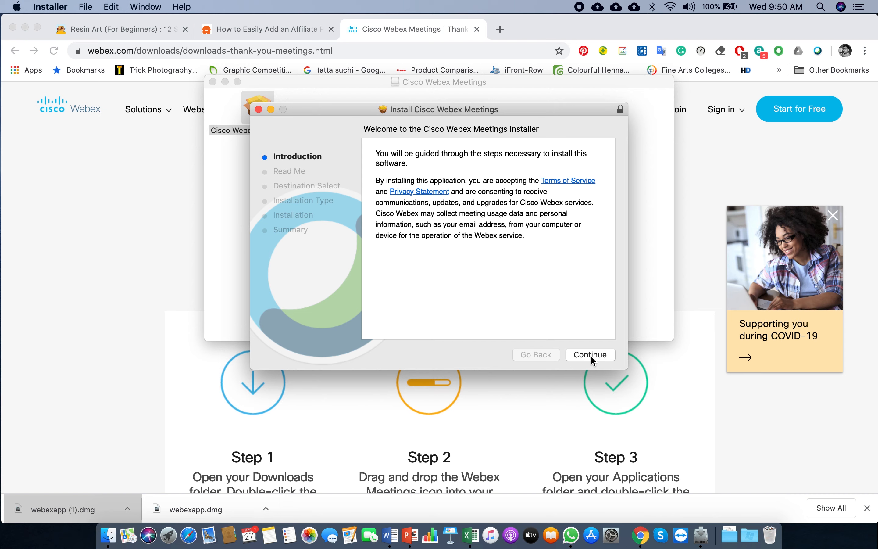
# - Continue past Introduction and Read Me and start the standard Webex Meetings install
pyautogui.click(590, 354)
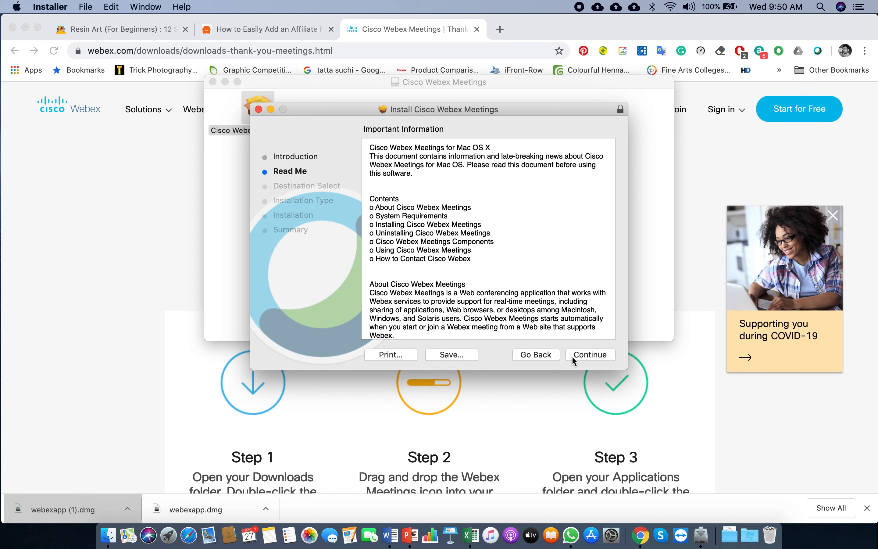
pyautogui.click(589, 354)
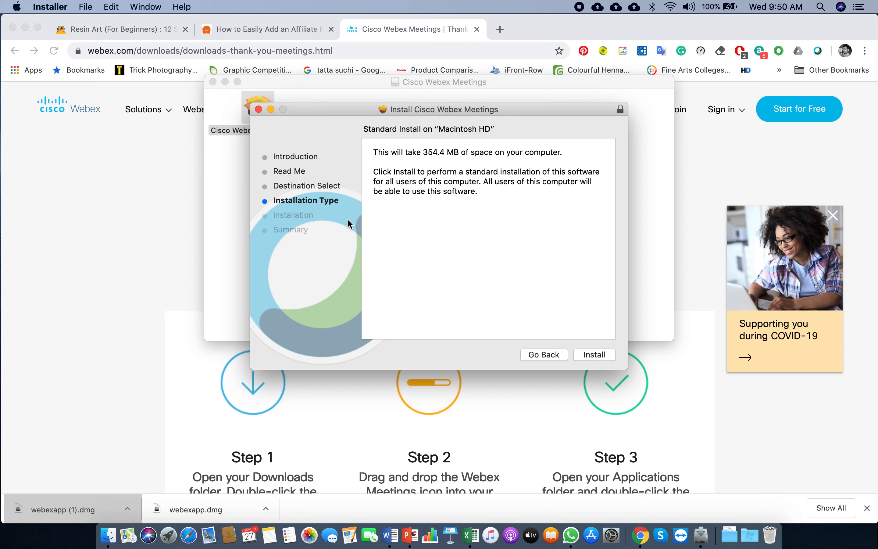
pyautogui.click(593, 354)
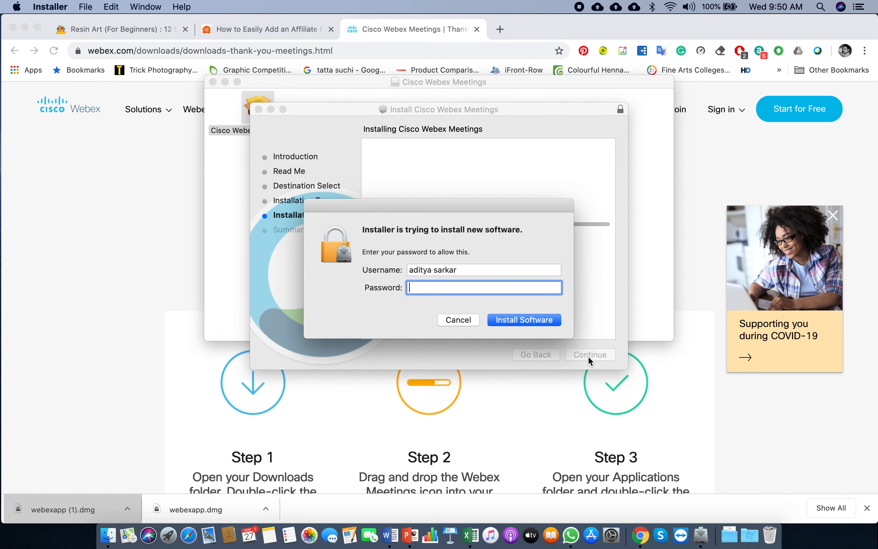
pyautogui.moveTo(447, 291)
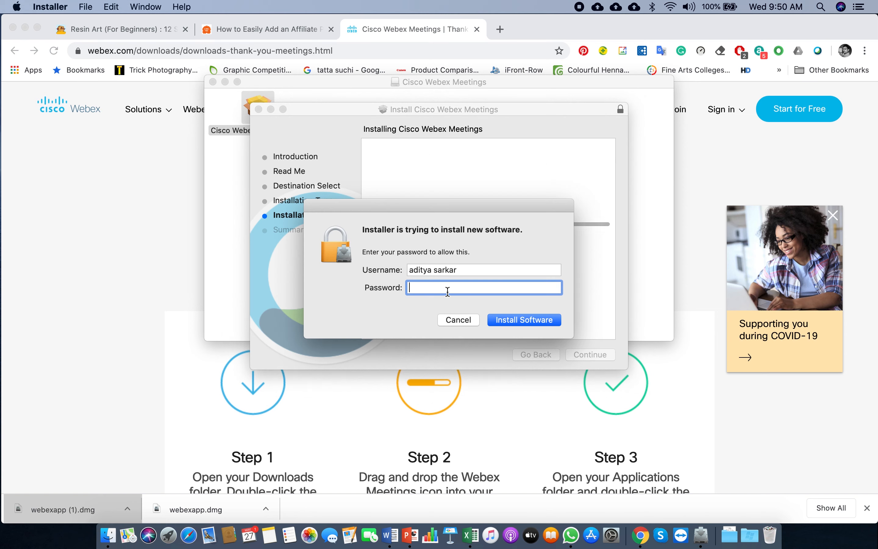
# - Authorise the install with the Mac password, retrying once, then bring up Sign in on webex.com
pyautogui.write('•')
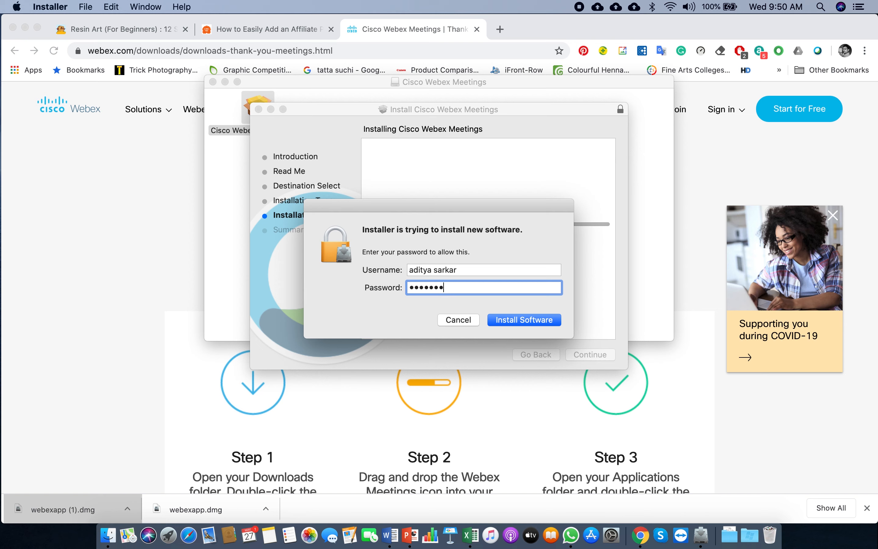
pyautogui.click(524, 320)
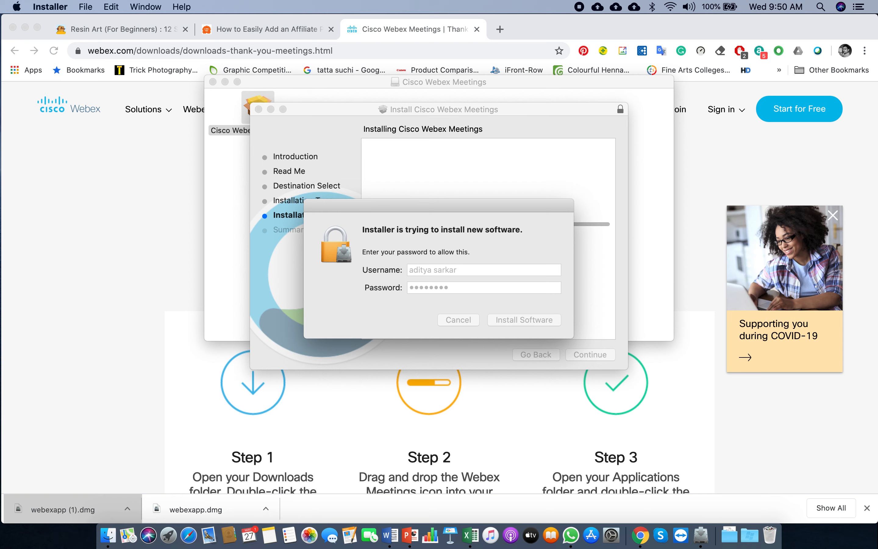
pyautogui.click(484, 287)
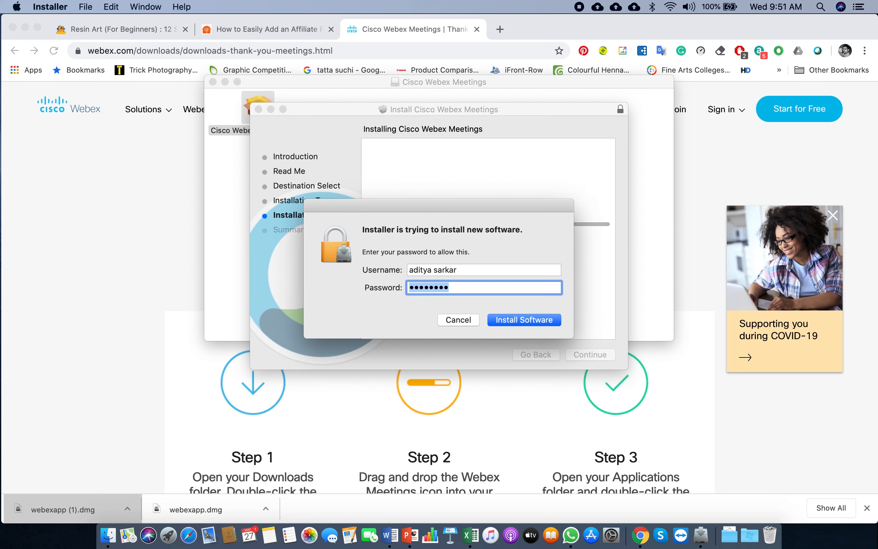
pyautogui.press('Backspace')
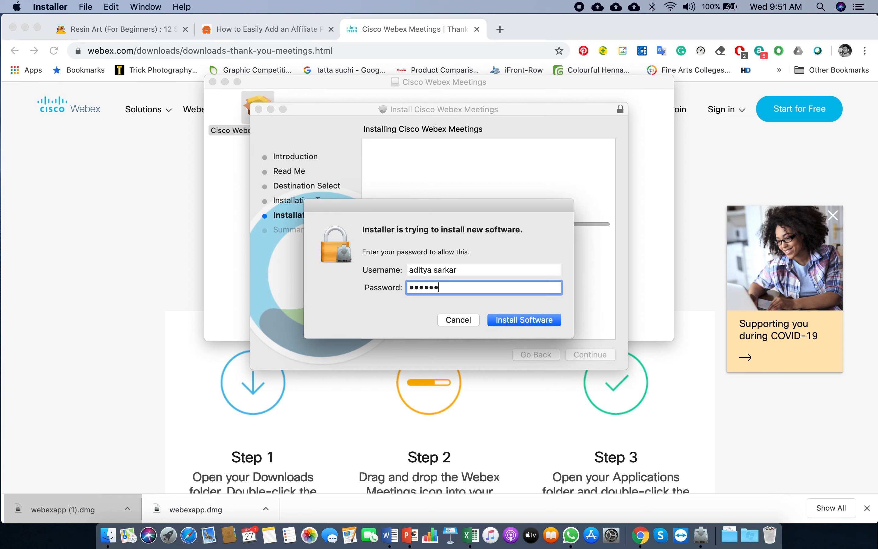
pyautogui.click(524, 320)
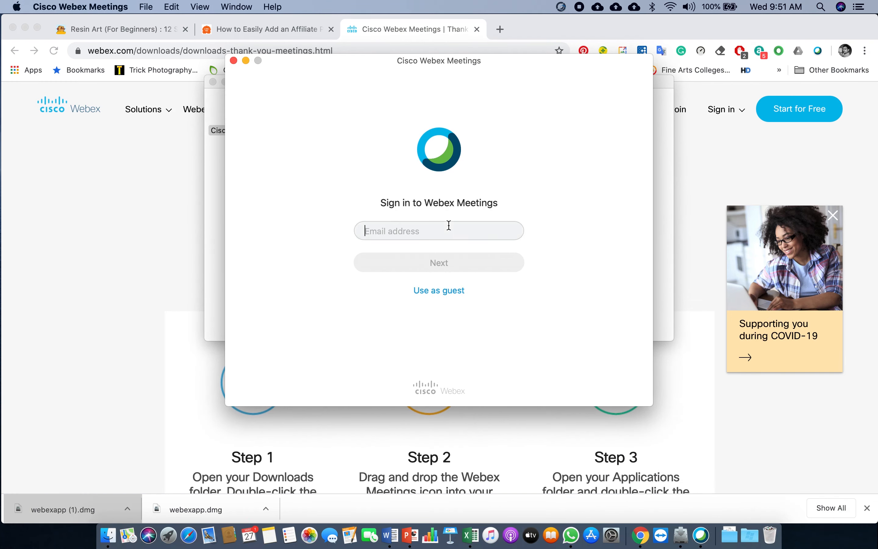
pyautogui.click(233, 60)
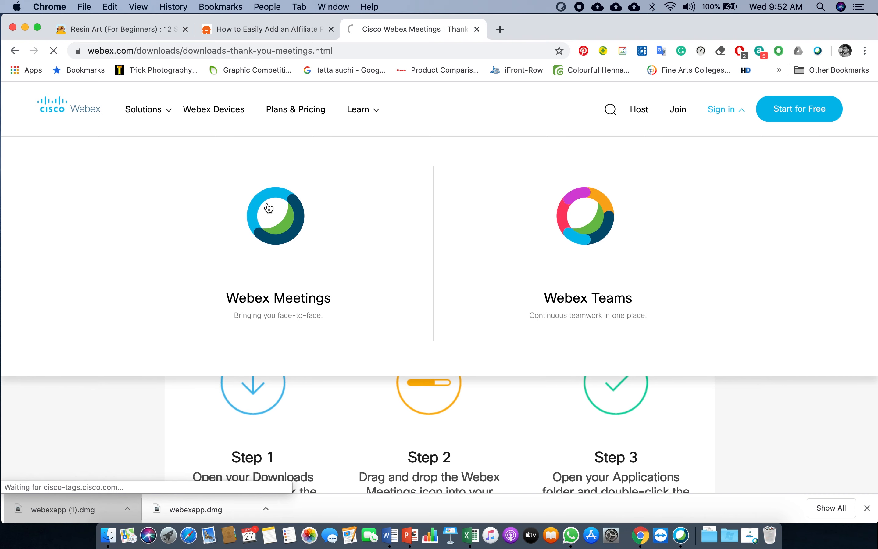
# - Attempt a Webex Meetings sign-in with the email, then follow the Sign up link when it isn't found
pyautogui.click(721, 109)
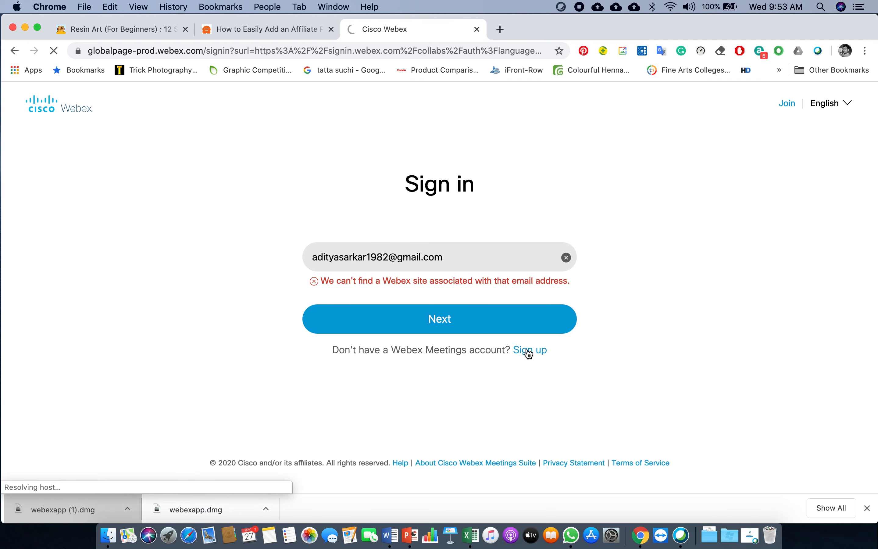
pyautogui.click(529, 350)
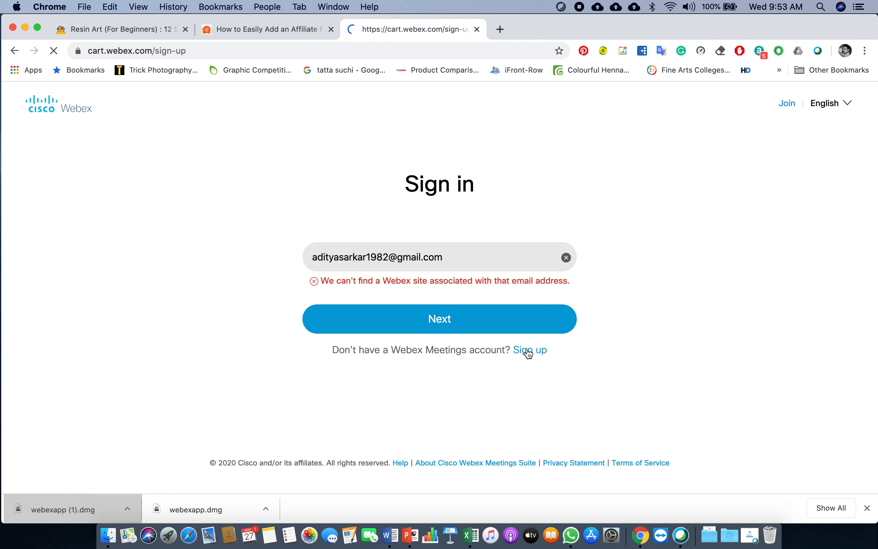
# - Enter the email starting 'aditya' via autofill and submit it for a free Webex account
pyautogui.click(528, 350)
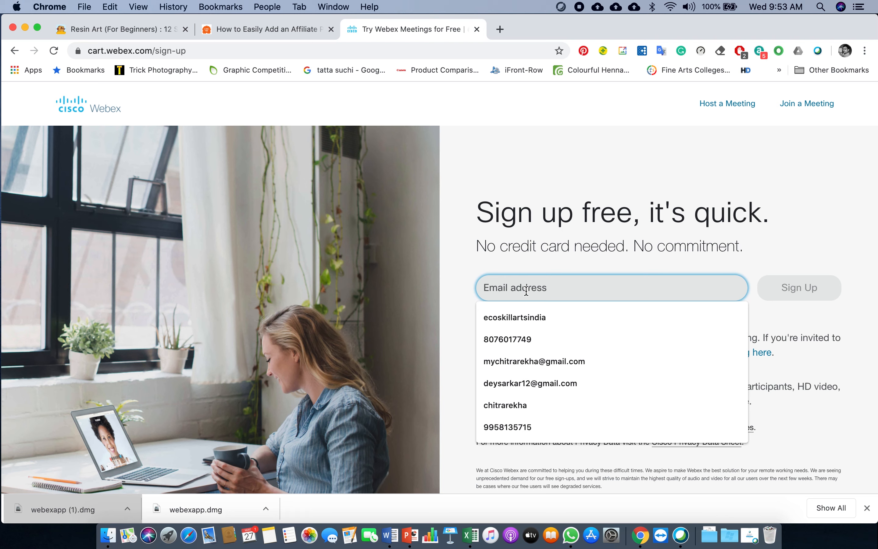
pyautogui.write('aditya')
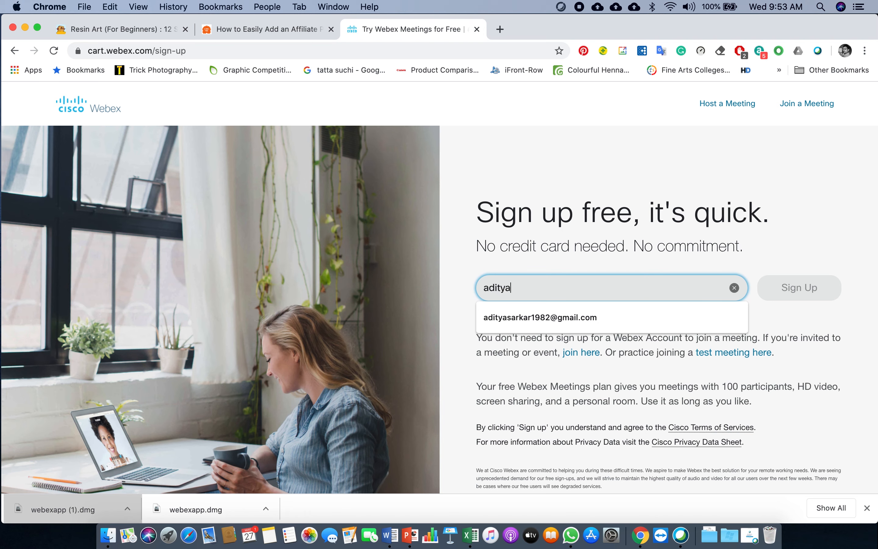
pyautogui.click(539, 318)
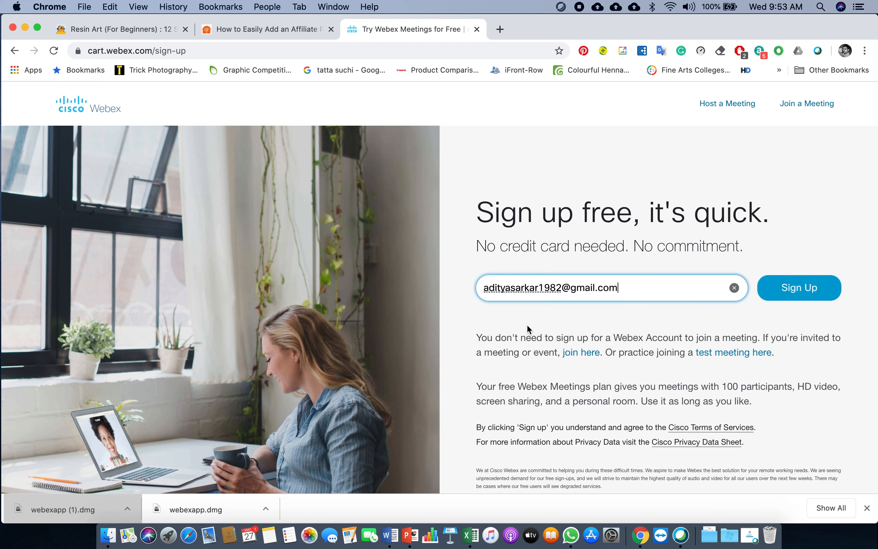
pyautogui.click(800, 288)
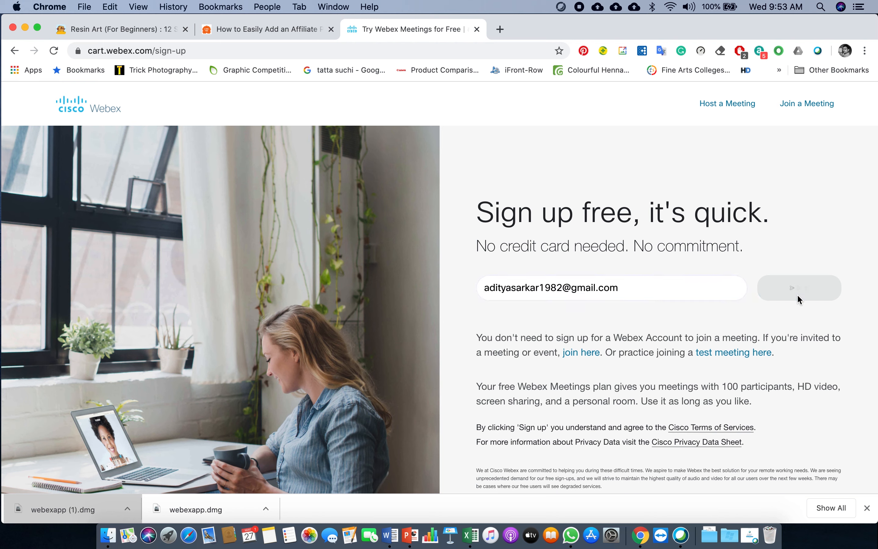
pyautogui.click(799, 287)
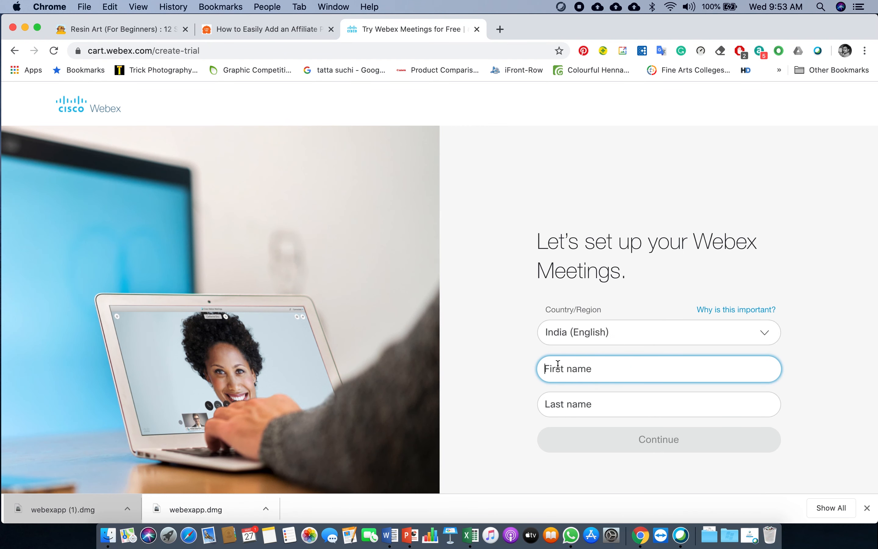
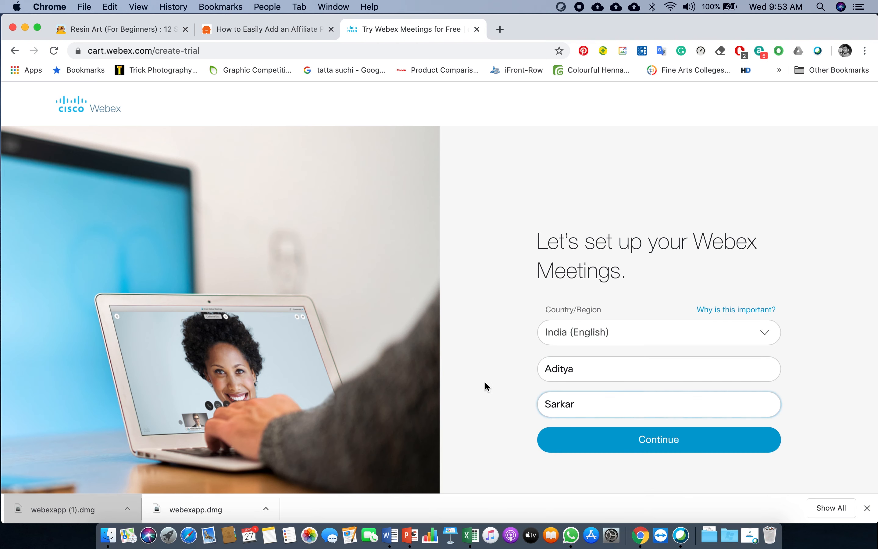
# - Enter first name ADITYA and last name Sa, keep India (English), and continue the setup
pyautogui.click(659, 439)
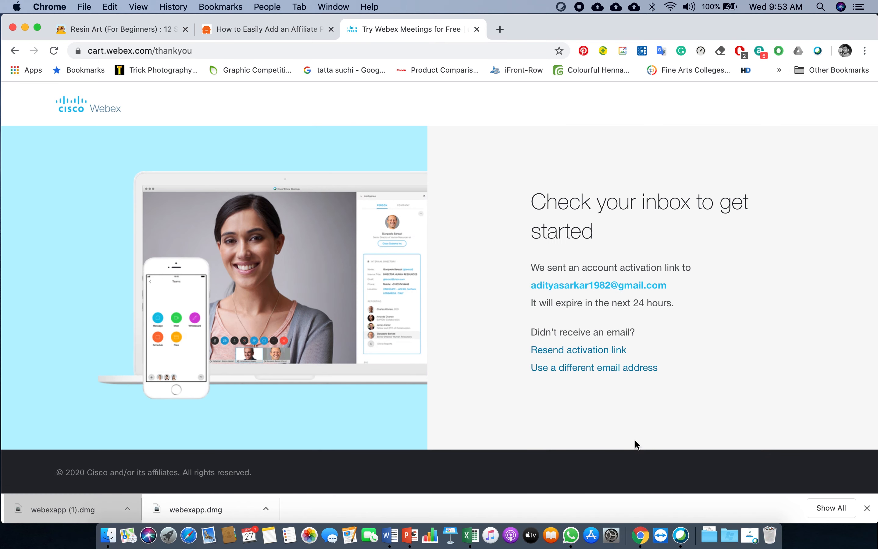
pyautogui.moveTo(513, 304)
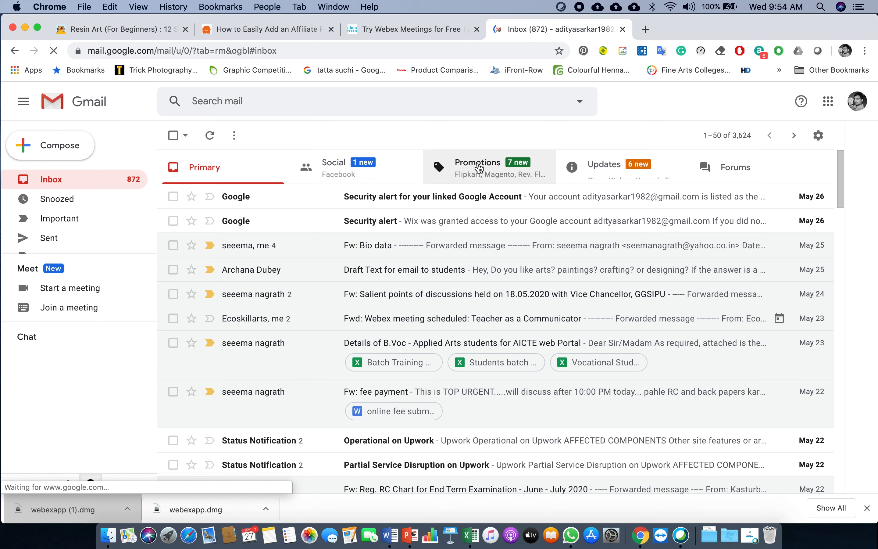
# - From the 'Important: Your Cisco Webex account information' email, follow Create Password
pyautogui.click(604, 167)
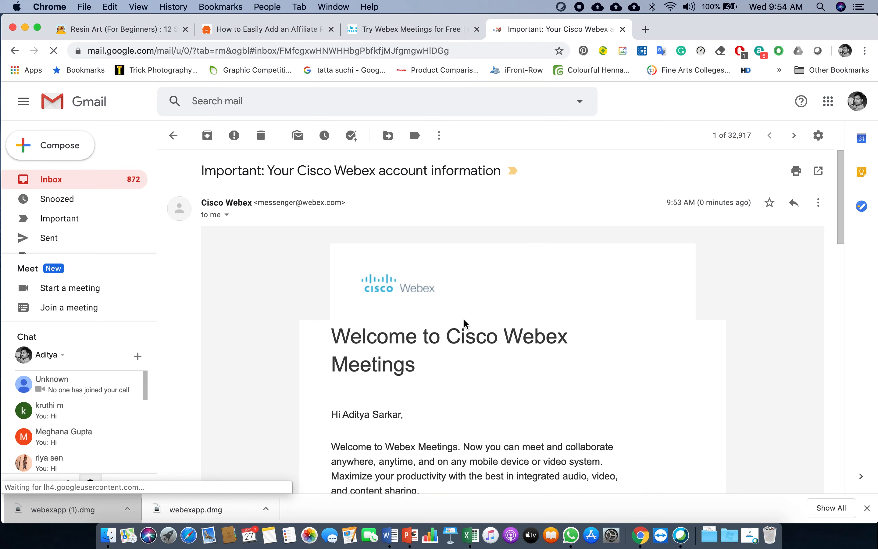
pyautogui.scroll(-3)
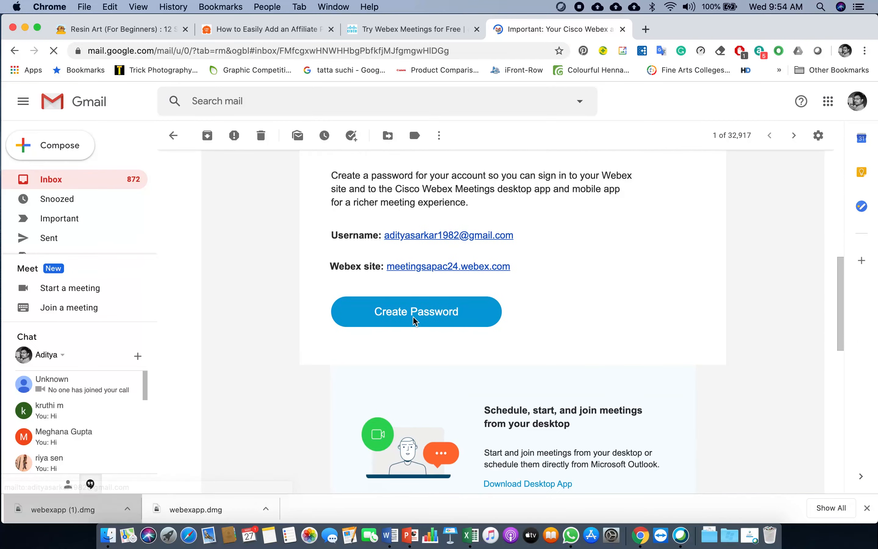
pyautogui.click(416, 312)
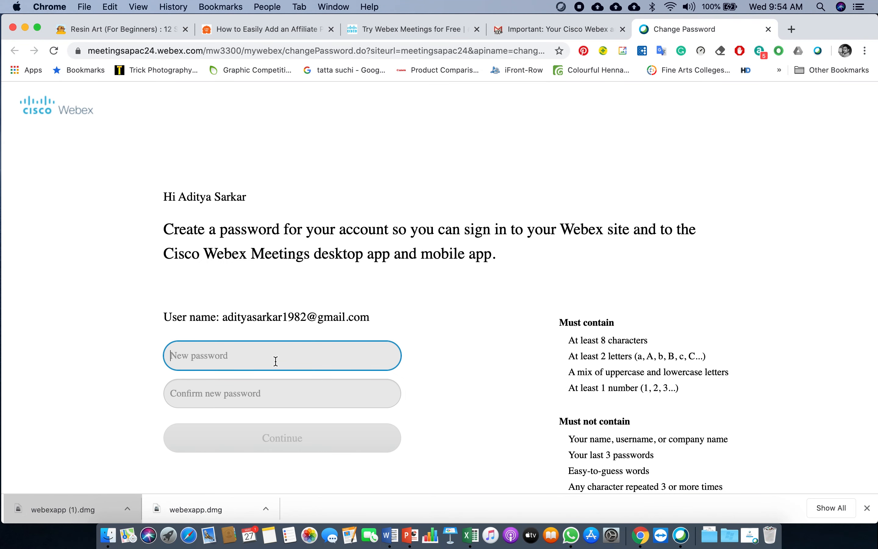
# - Enter and confirm the new account password and continue to the Webex personal room page
pyautogui.write('•')
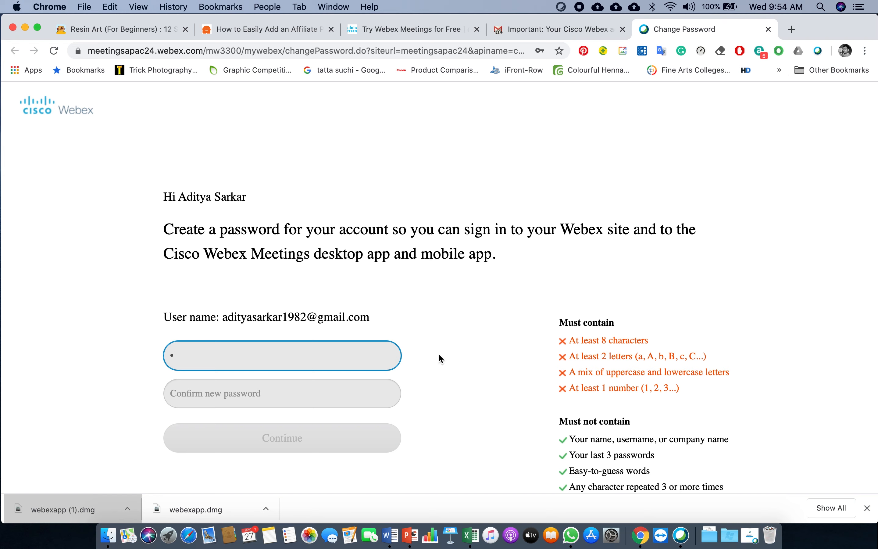
pyautogui.moveTo(389, 324)
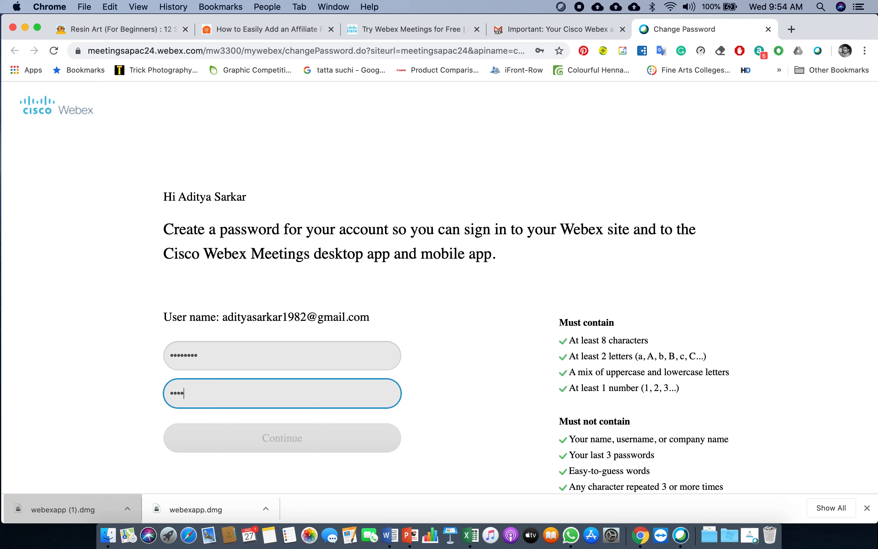
pyautogui.write('••••')
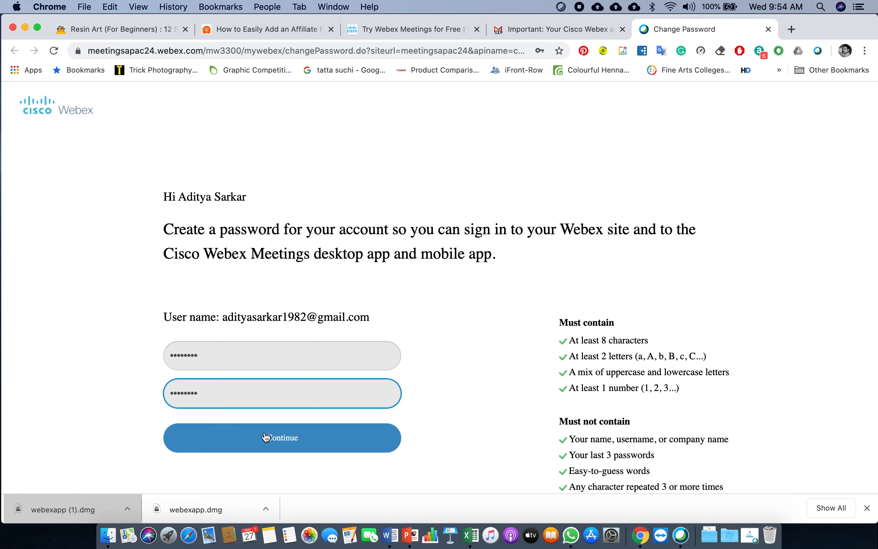
pyautogui.click(282, 437)
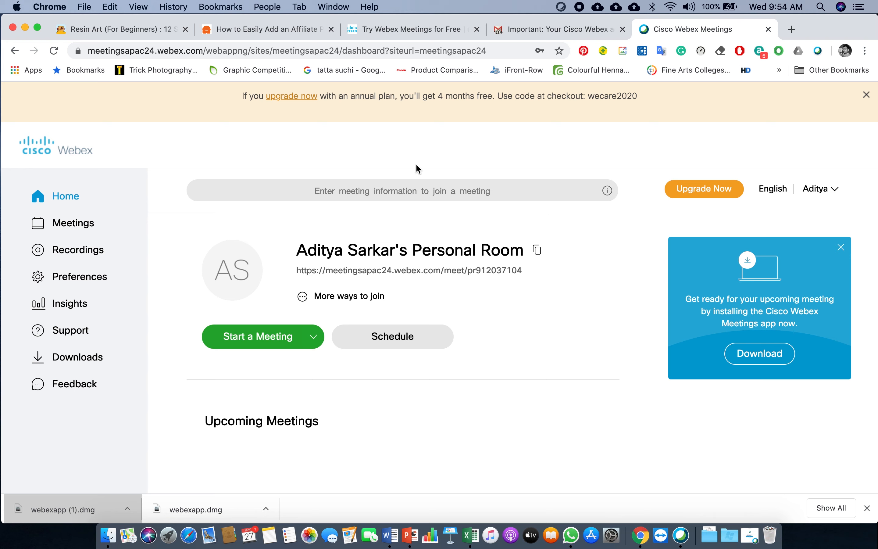
pyautogui.moveTo(258, 311)
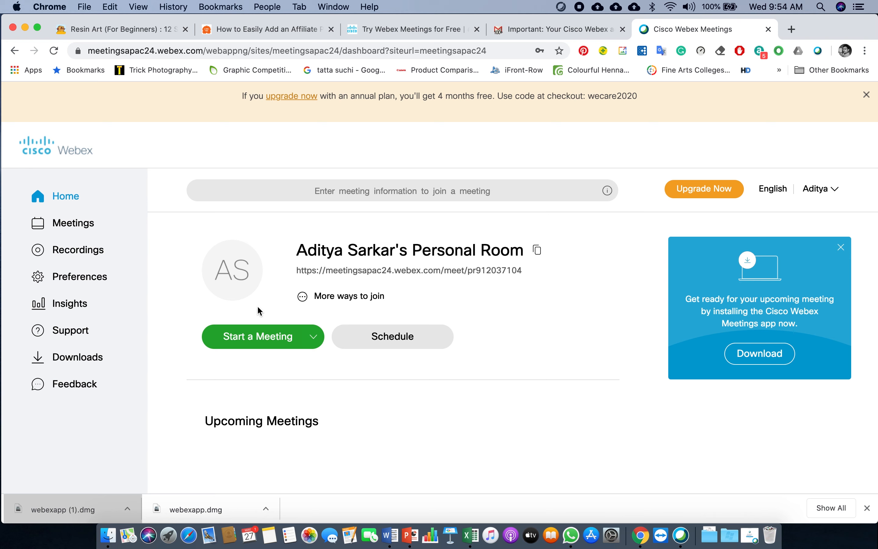
pyautogui.moveTo(661, 507)
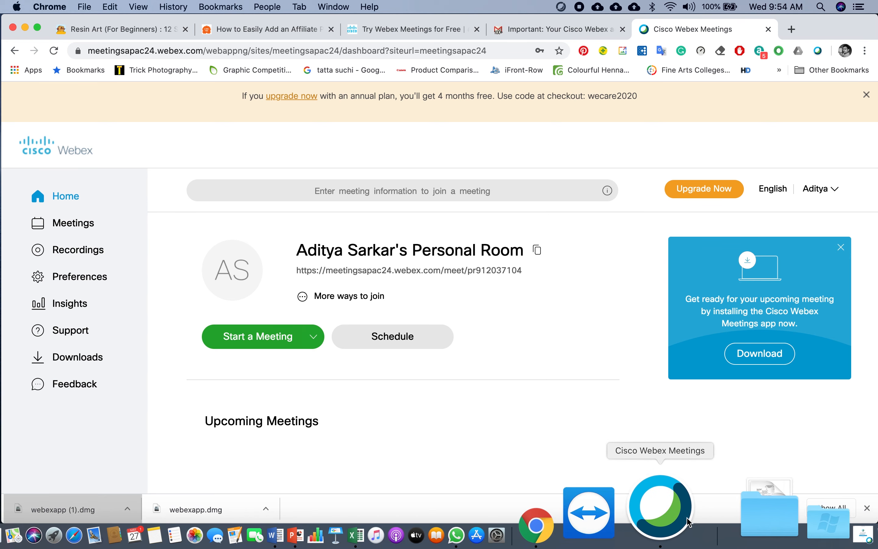
pyautogui.click(660, 507)
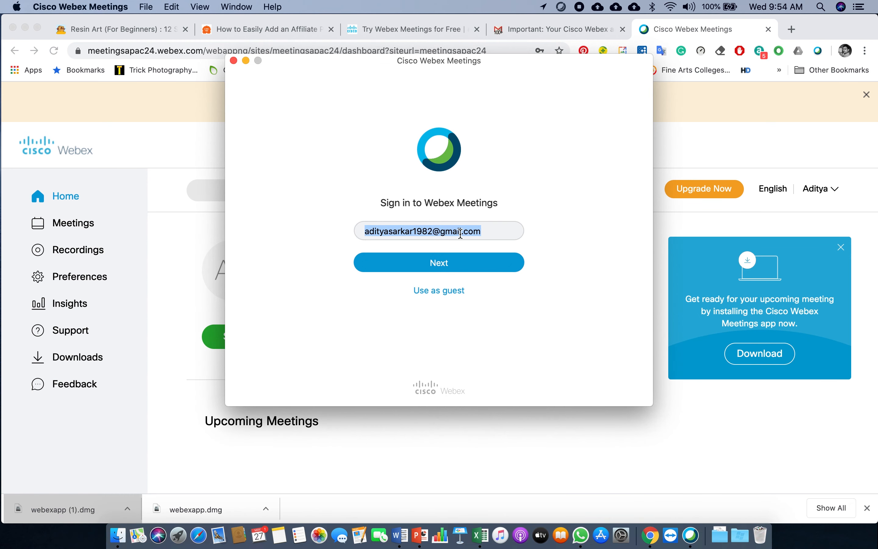
pyautogui.click(439, 262)
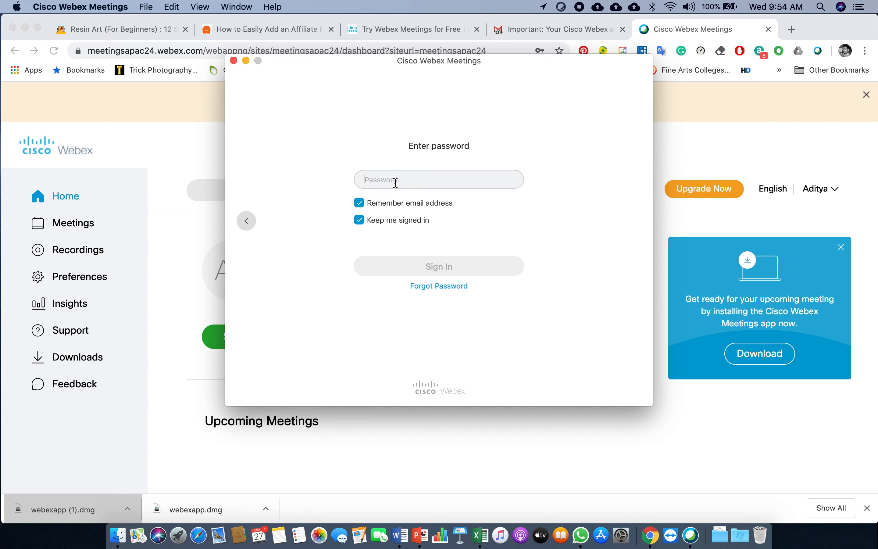
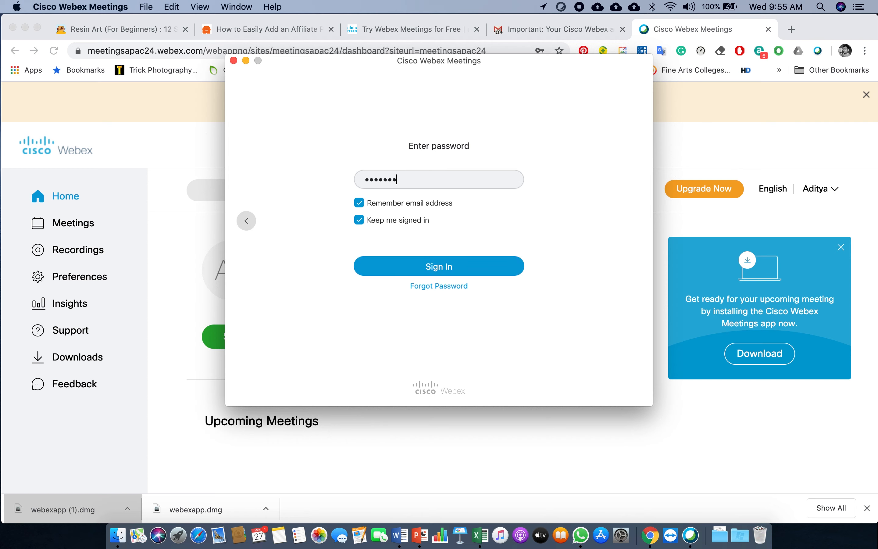
pyautogui.click(438, 265)
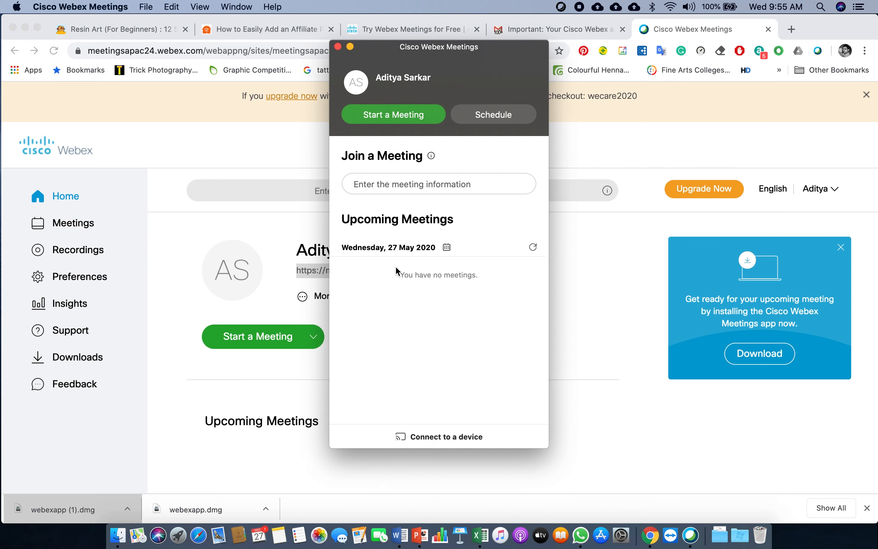
# - Drag the signed-in home panel, showing the personal room link and no upcoming meetings, to the right
pyautogui.click(394, 114)
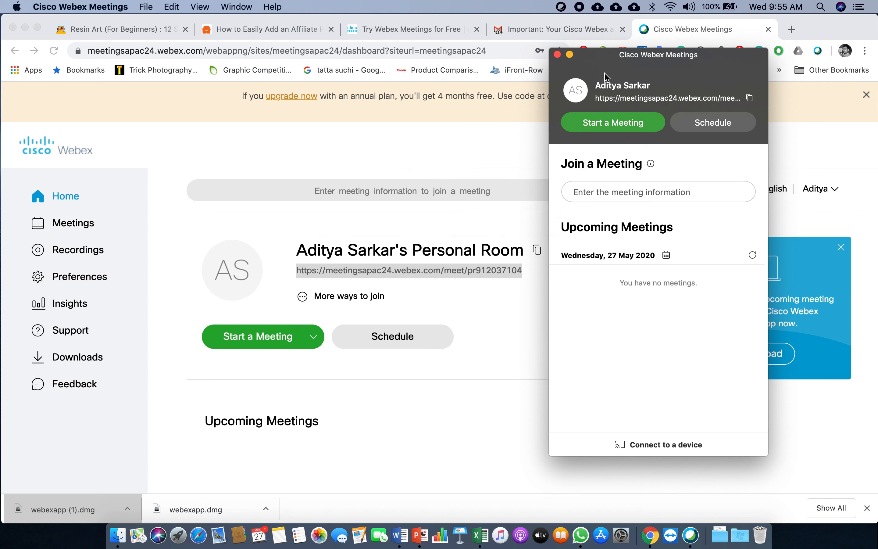
pyautogui.moveTo(660, 87)
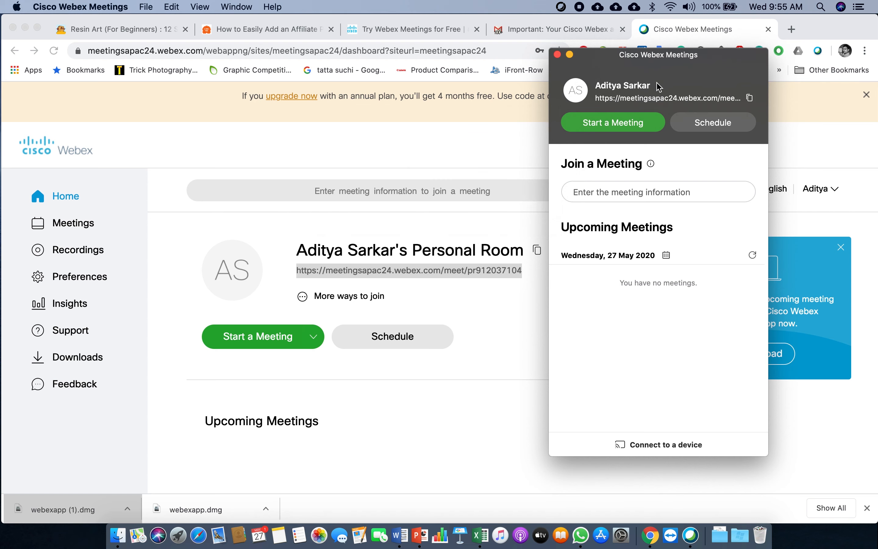